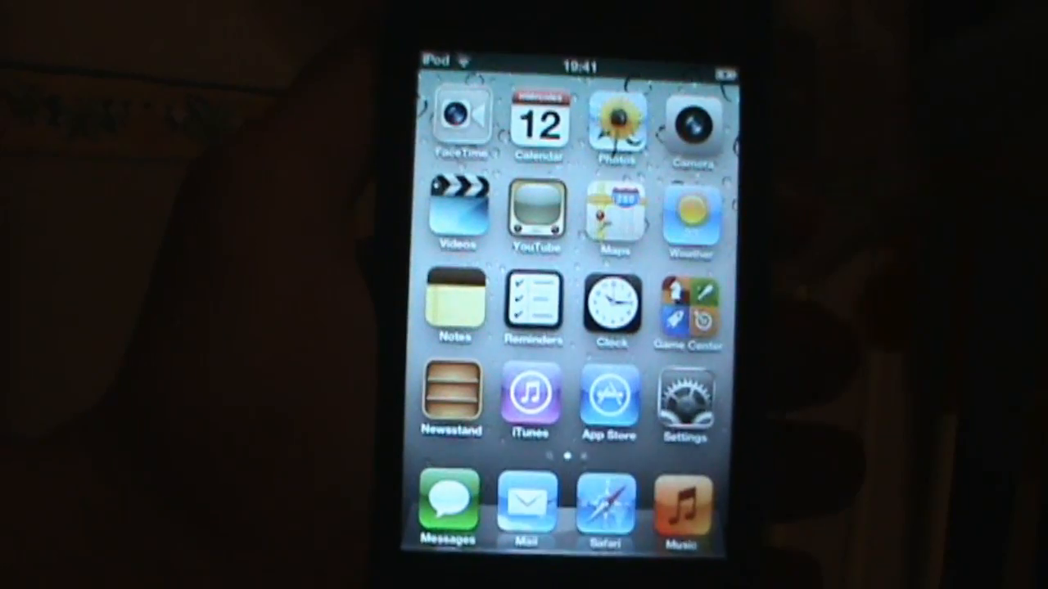
Launch redsn0w, choose Extras > Just boot, and confirm the iPod is off and plugged in.
scroll(left, 3)
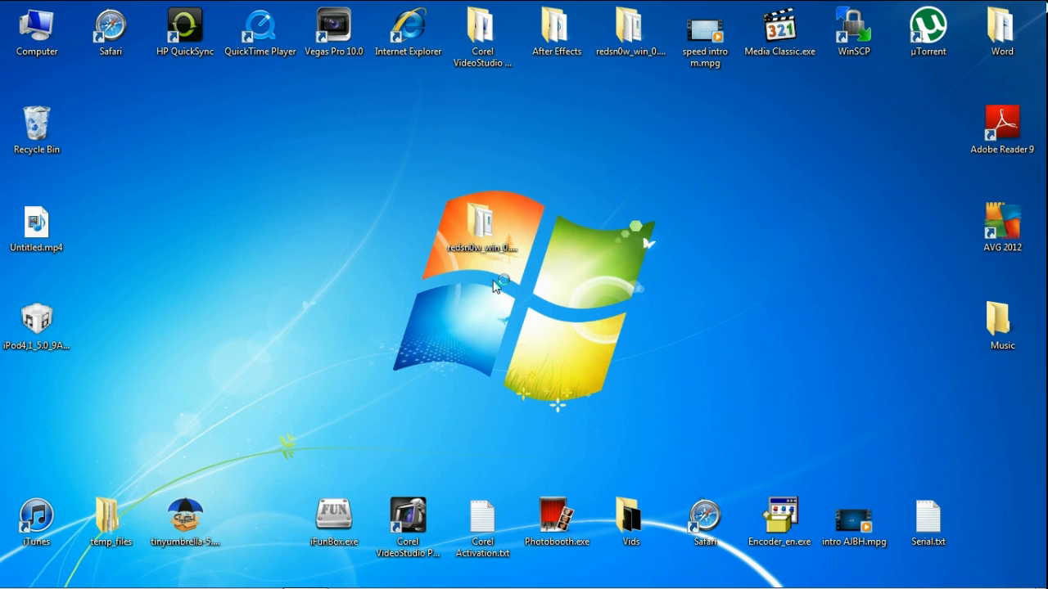
double_click(483, 246)
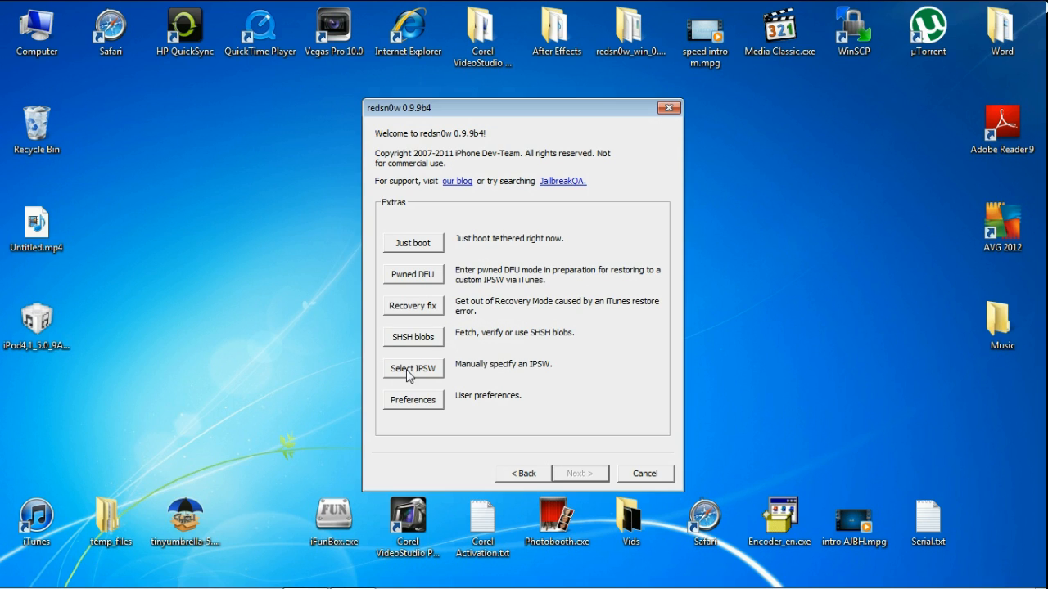
click(413, 368)
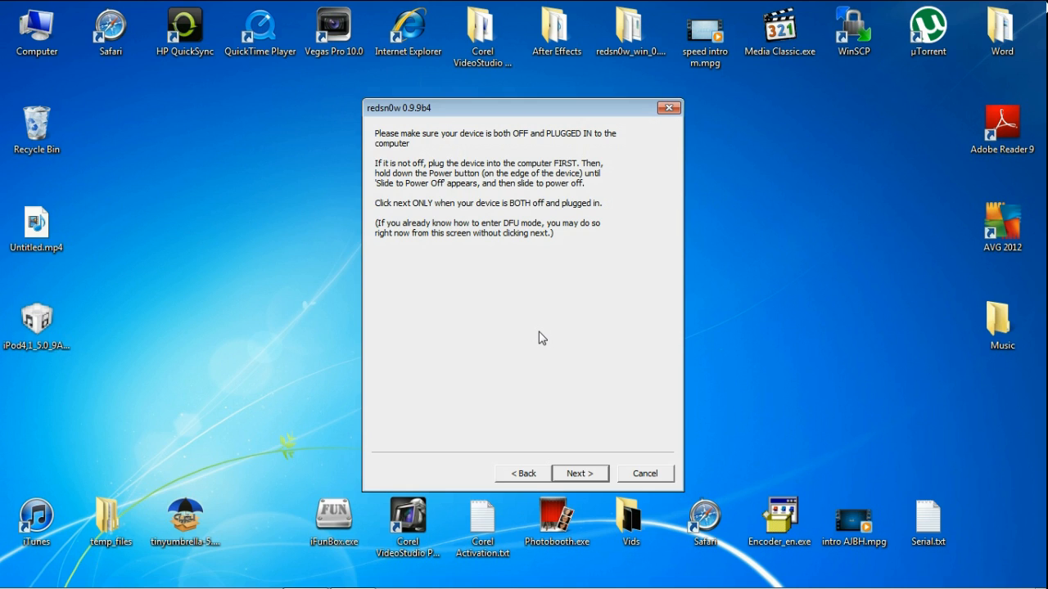
click(579, 473)
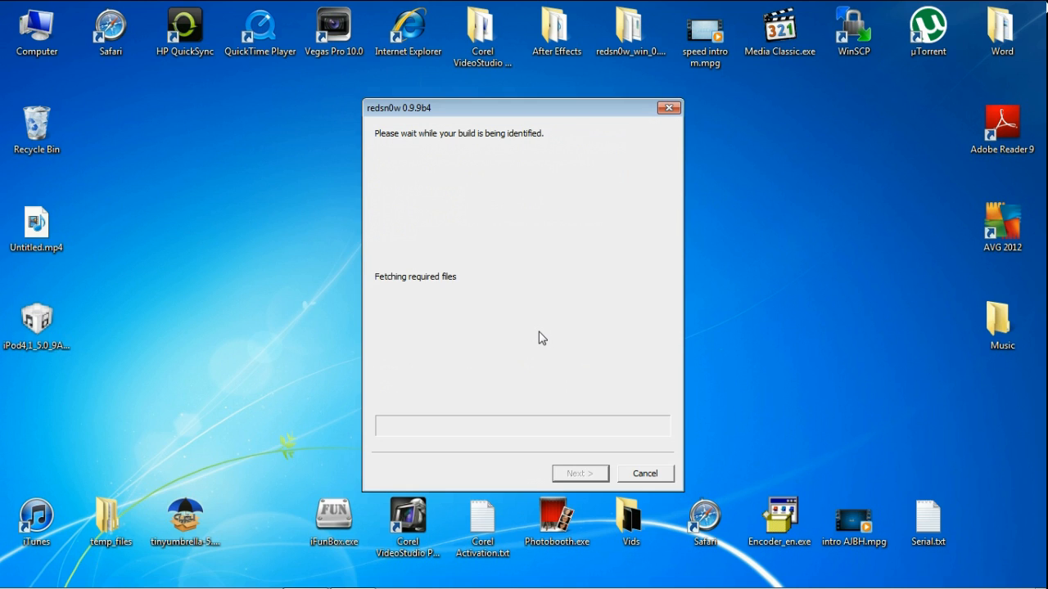